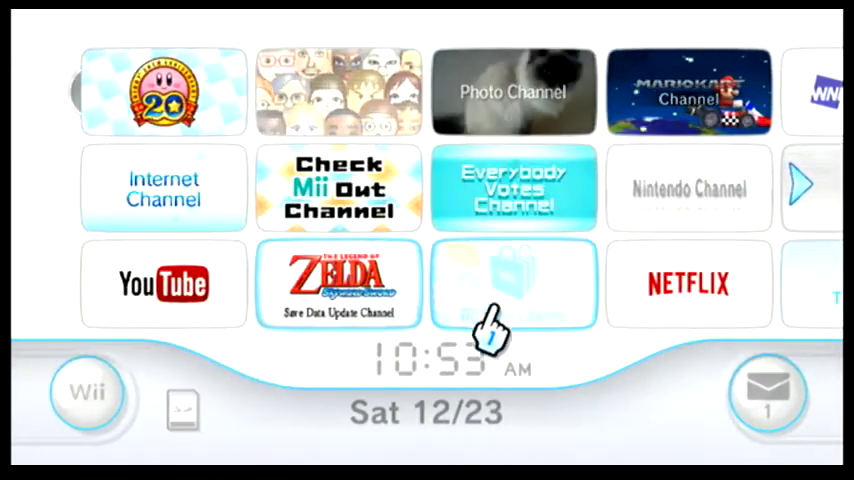
Step: Select the Nintendo Channel tile to view its free download preview
click(513, 283)
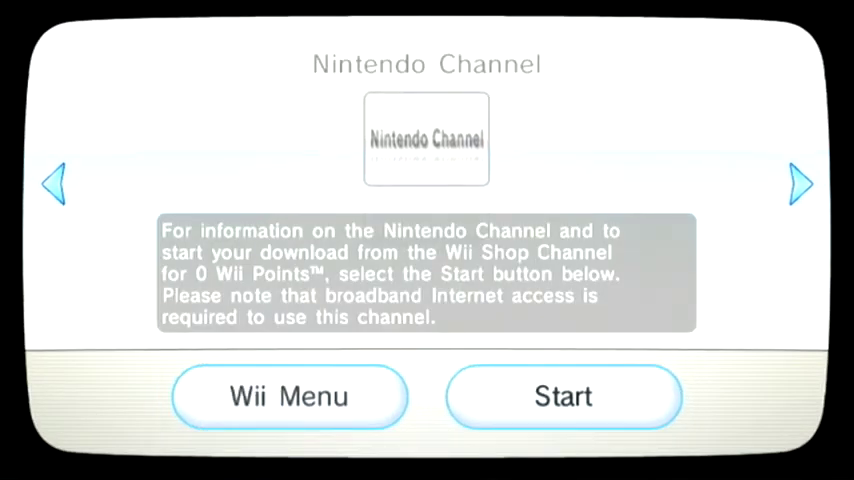
Step: Start the Nintendo Channel introduction and page through to Download Demos (5/5)
click(562, 396)
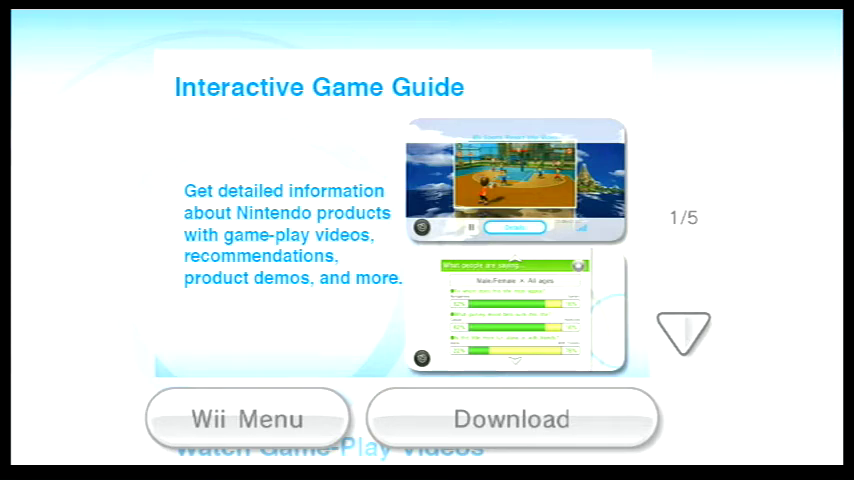
click(682, 333)
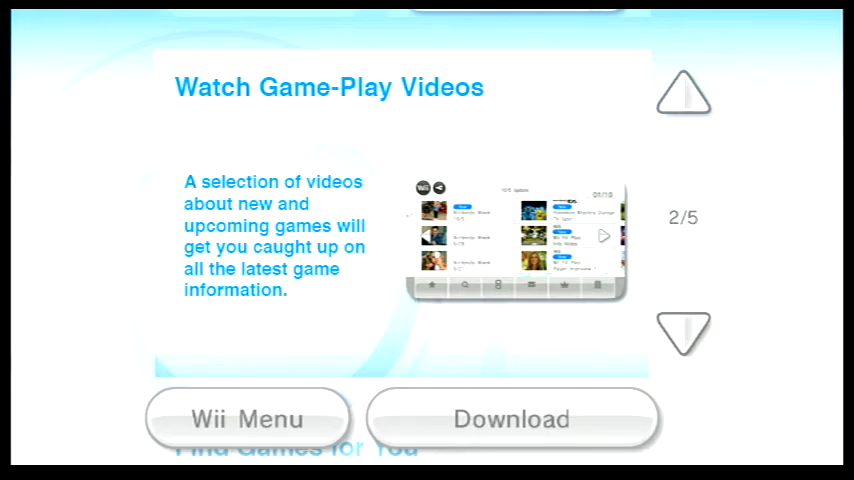
click(684, 335)
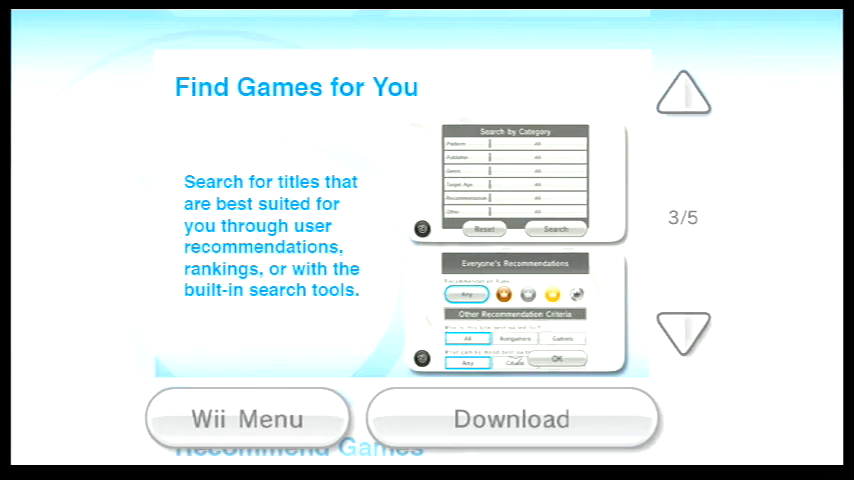
mouse_move(280, 195)
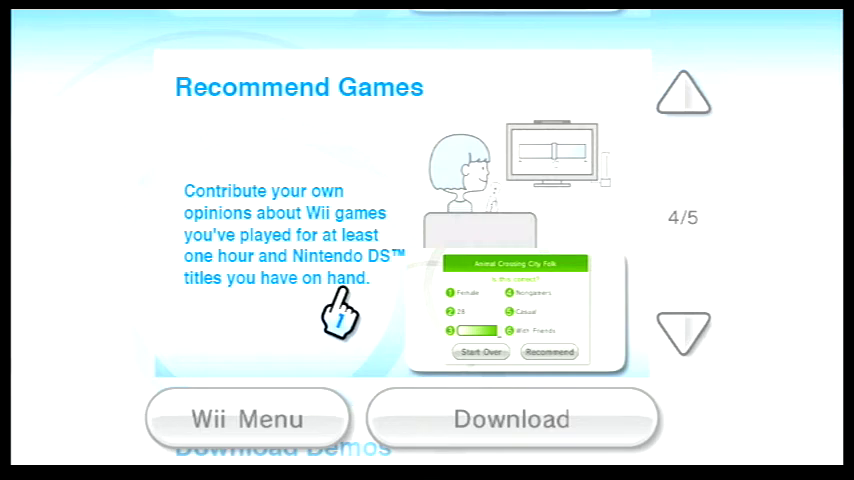
mouse_move(392, 345)
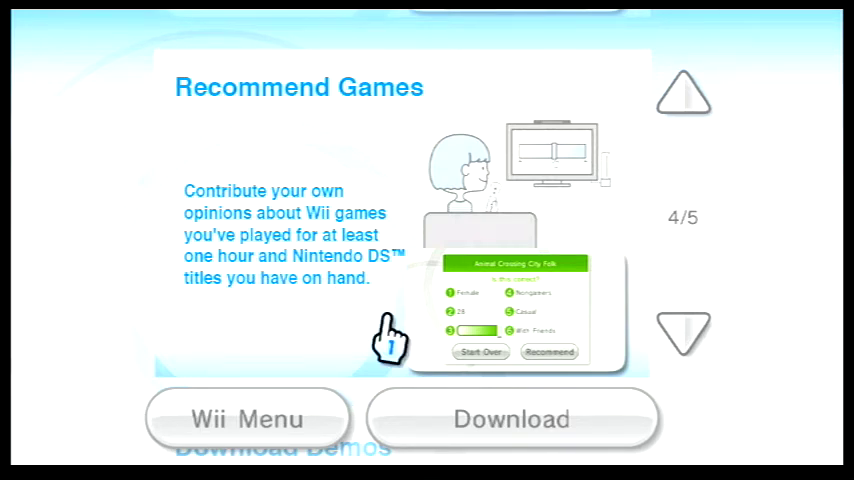
click(683, 333)
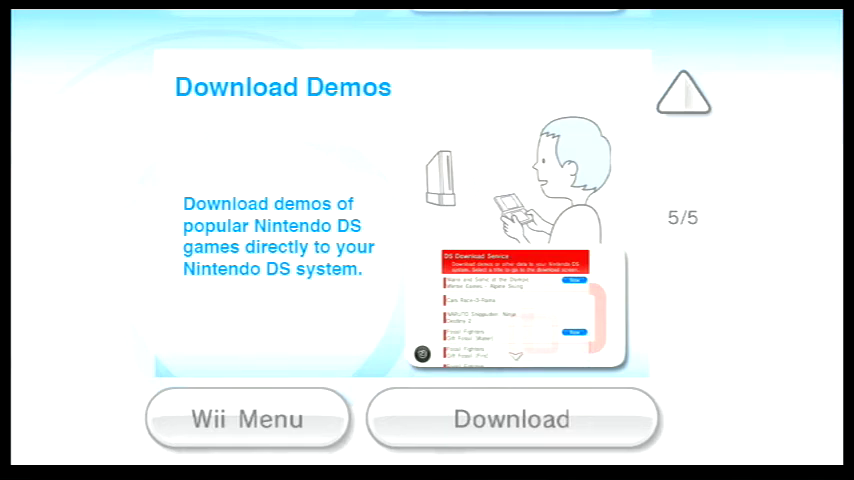
Step: Download the Nintendo Channel, agreeing to connect to the Wii Shop Channel
click(511, 418)
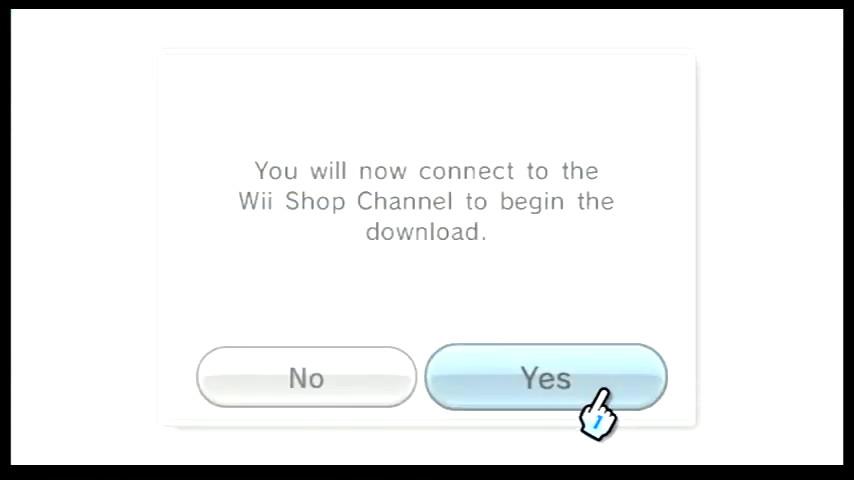
click(540, 377)
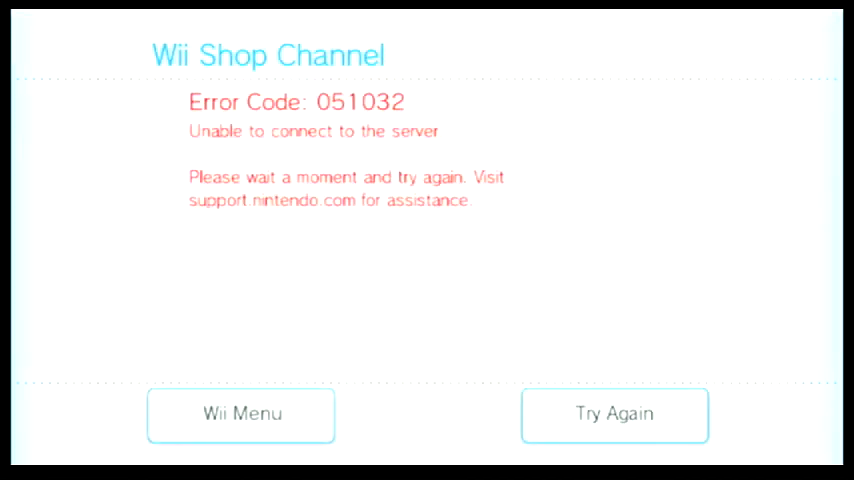